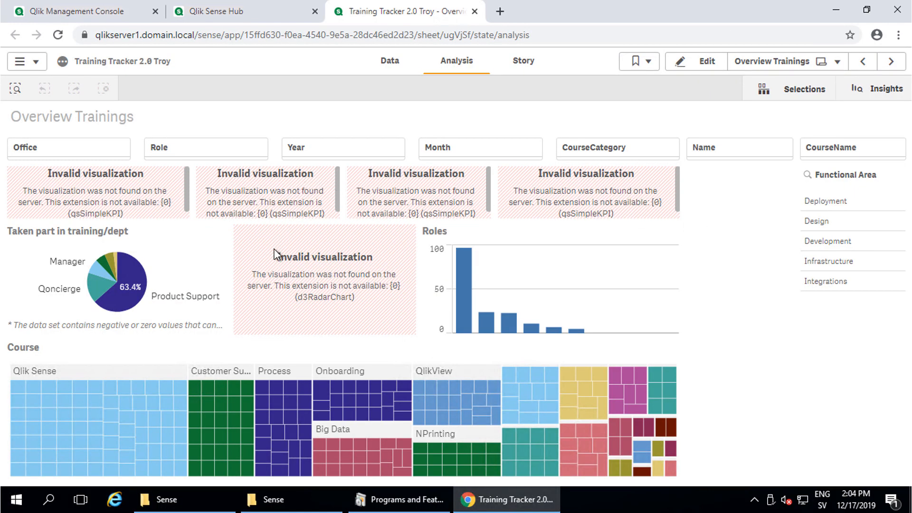
pyautogui.moveTo(440, 258)
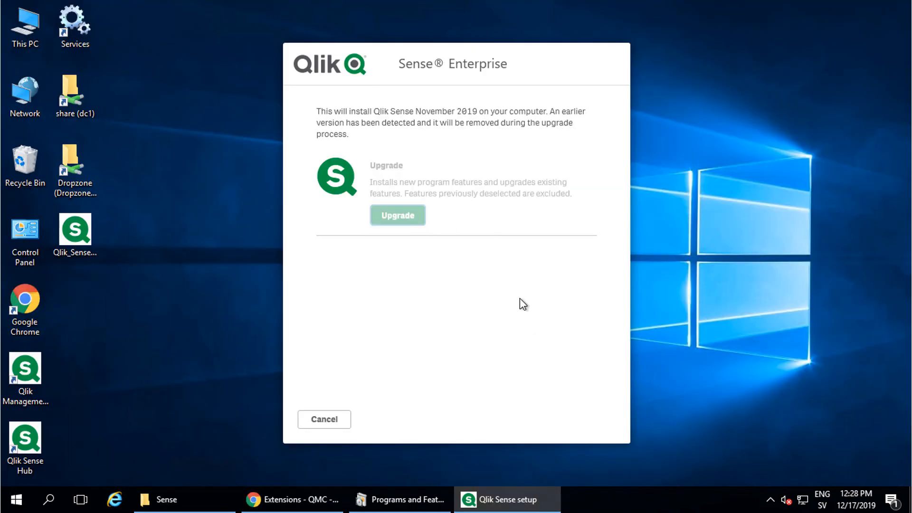
# - Start the Qlik Sense upgrade, toggling the Visualization bundle off and back on
pyautogui.click(397, 215)
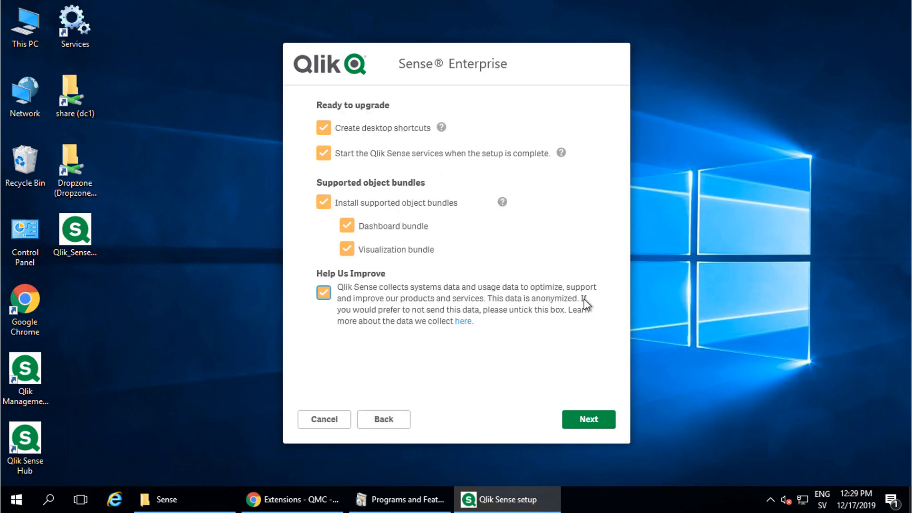
pyautogui.moveTo(360, 234)
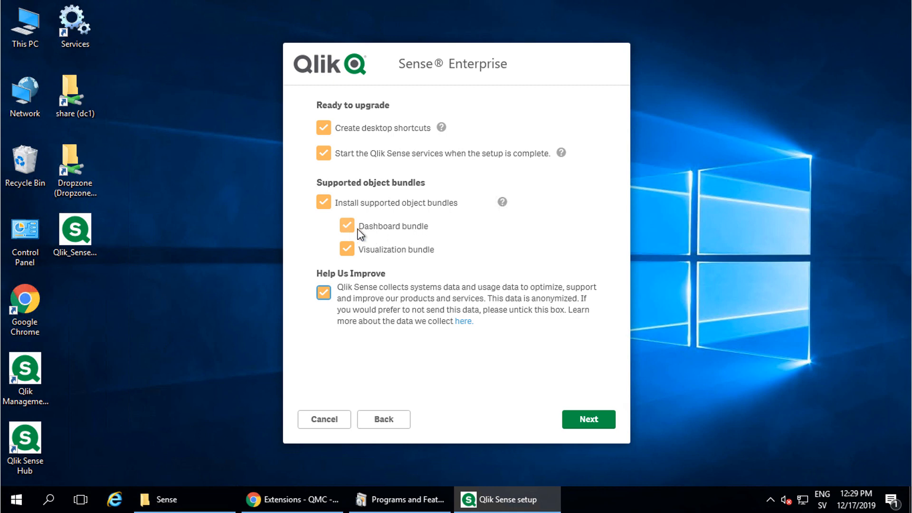
pyautogui.click(347, 249)
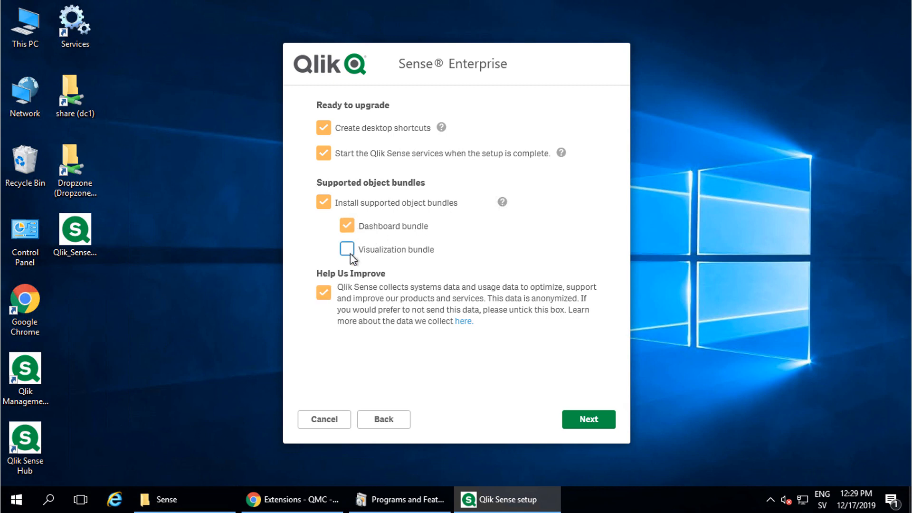
pyautogui.click(347, 249)
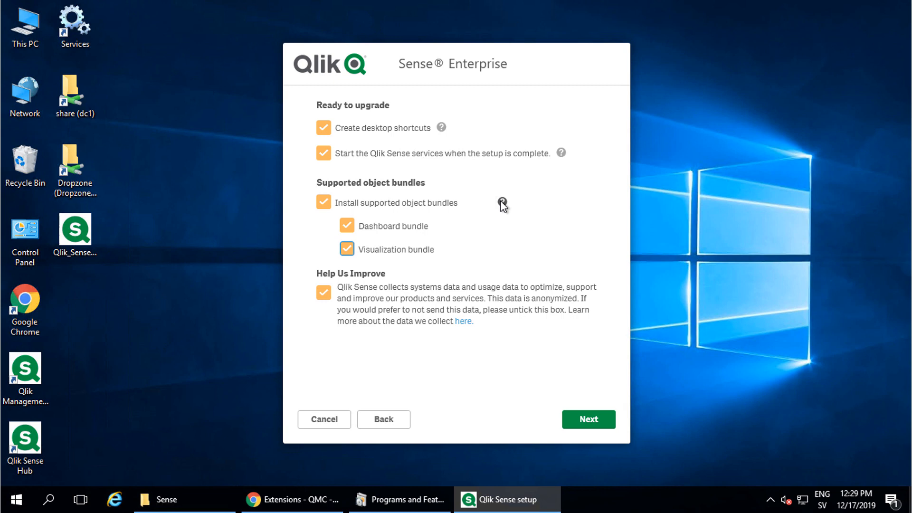
pyautogui.moveTo(500, 202)
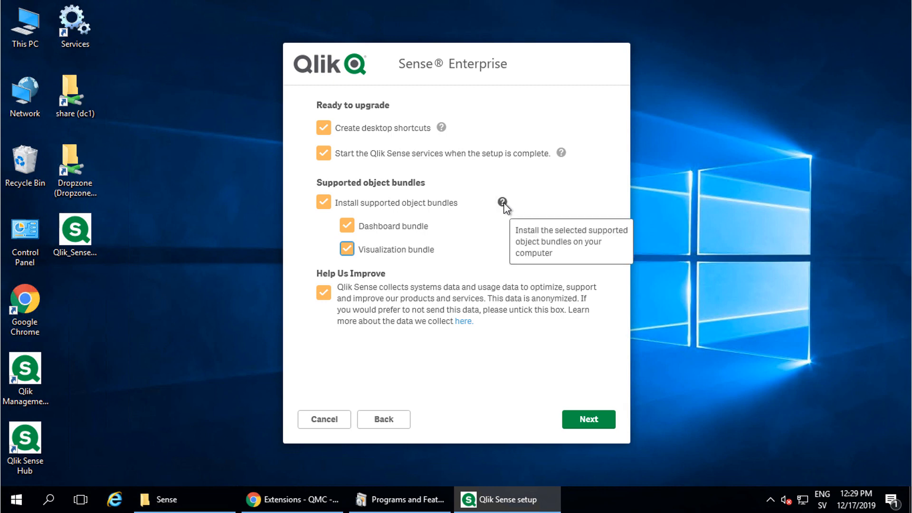
pyautogui.moveTo(614, 429)
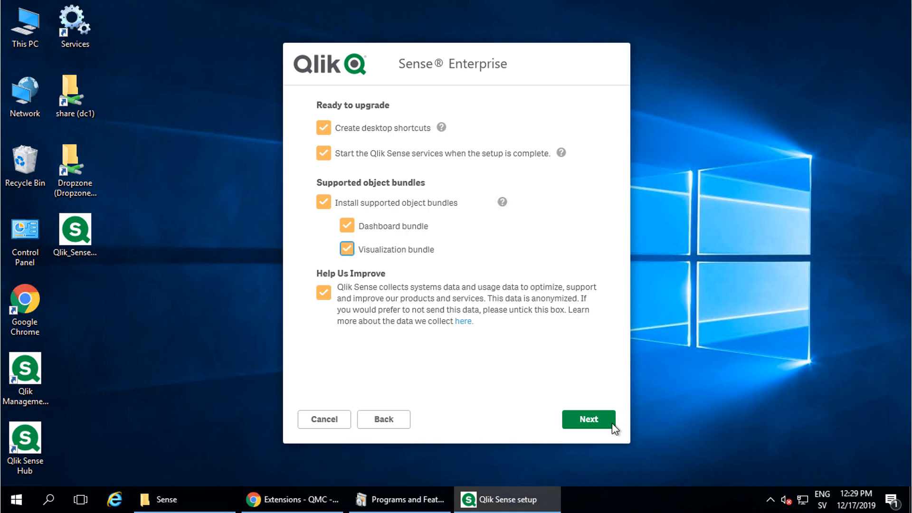
# - Find Qlik Sense Object Bundles in Control Panel's Programs and Features and choose Change
pyautogui.click(588, 419)
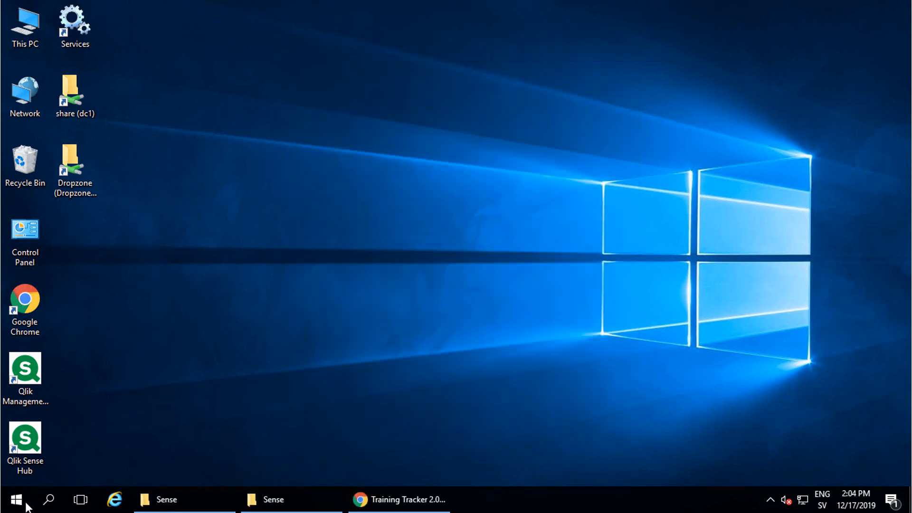
pyautogui.click(15, 499)
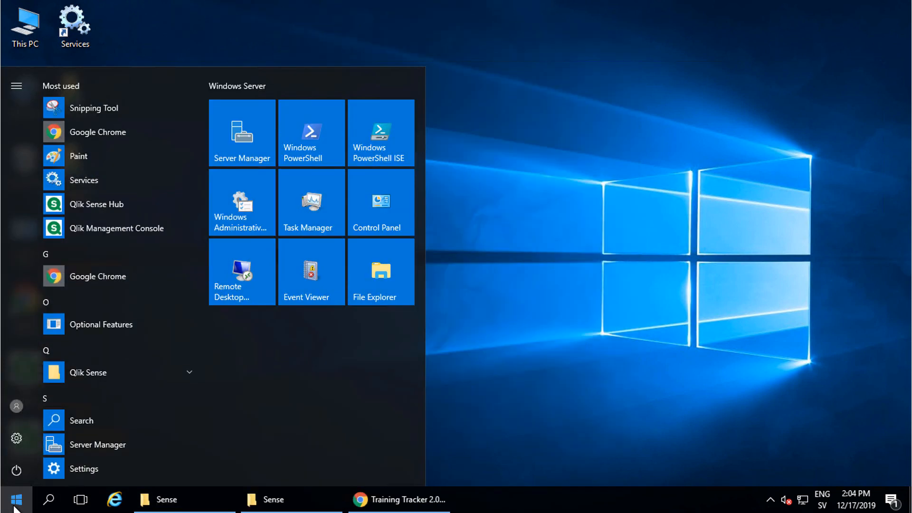
pyautogui.write('control')
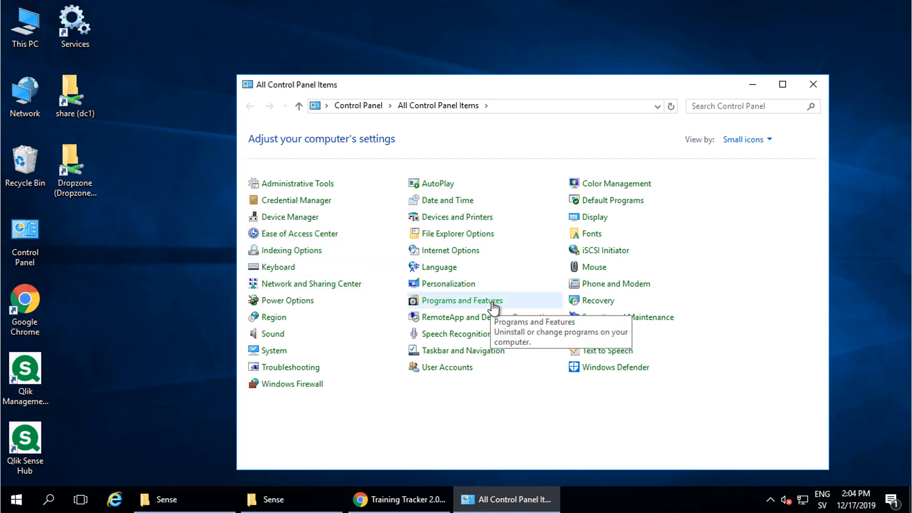
pyautogui.click(462, 300)
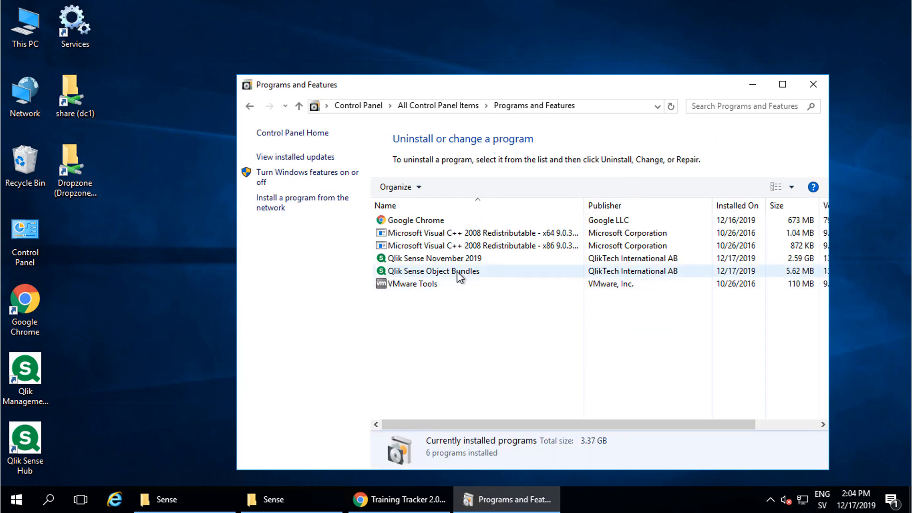
pyautogui.rightClick(433, 271)
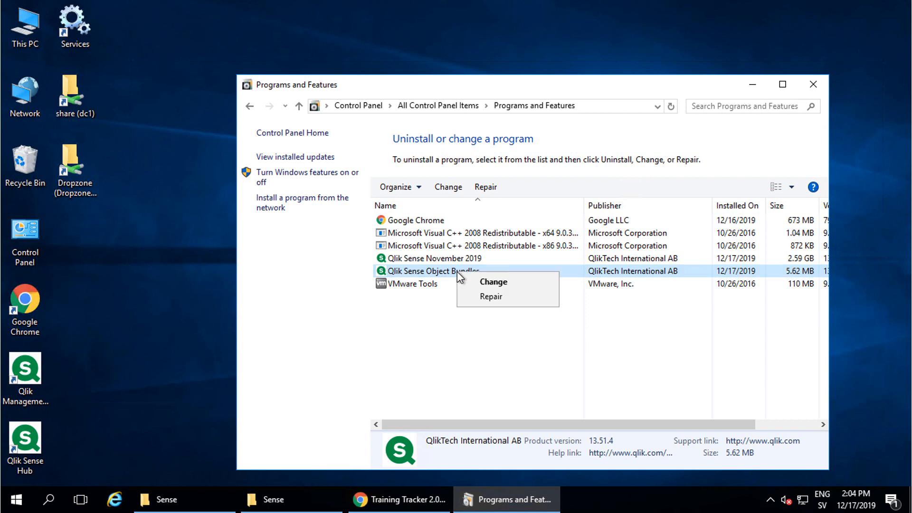
pyautogui.moveTo(510, 286)
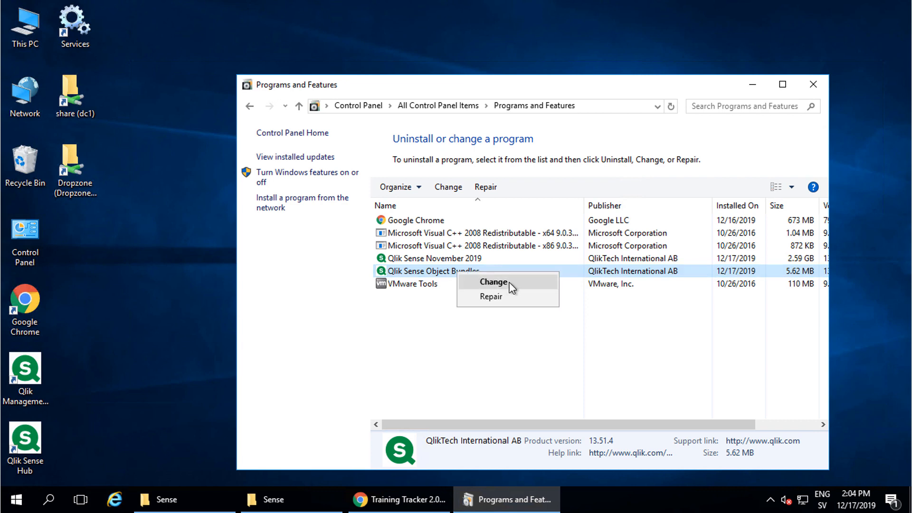
pyautogui.click(493, 282)
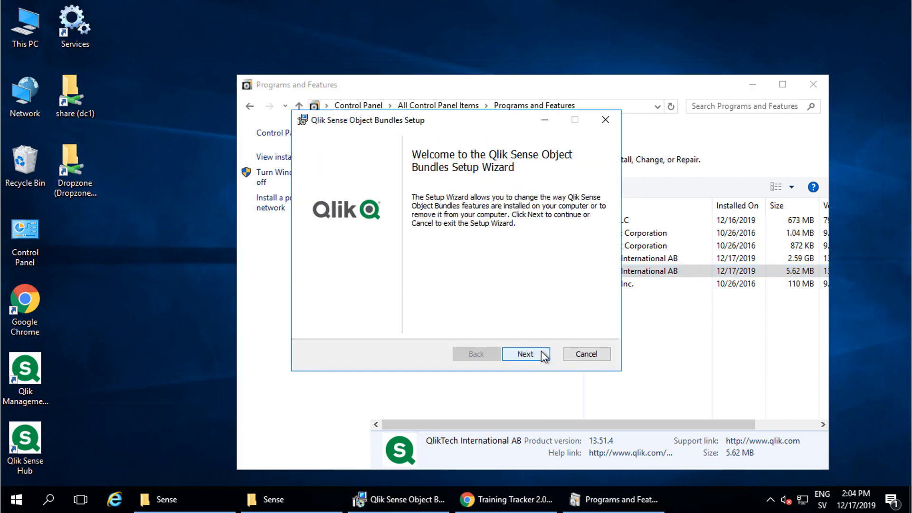
# - Pass the welcome page, choose the Change option, and accept the license agreement
pyautogui.click(524, 353)
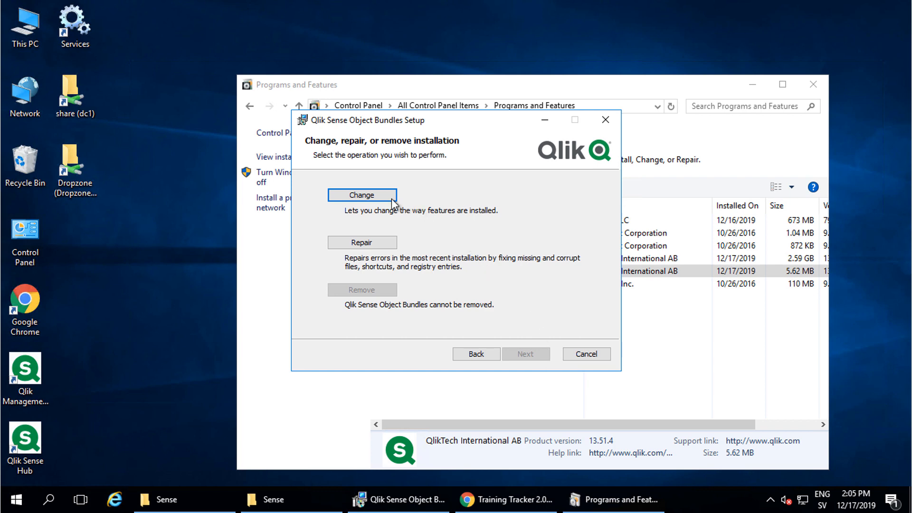
pyautogui.click(362, 195)
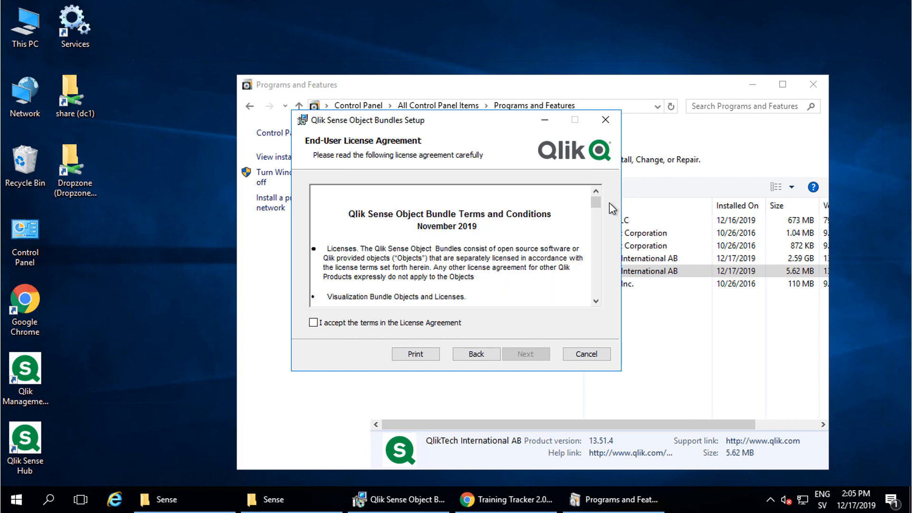
pyautogui.scroll(-3)
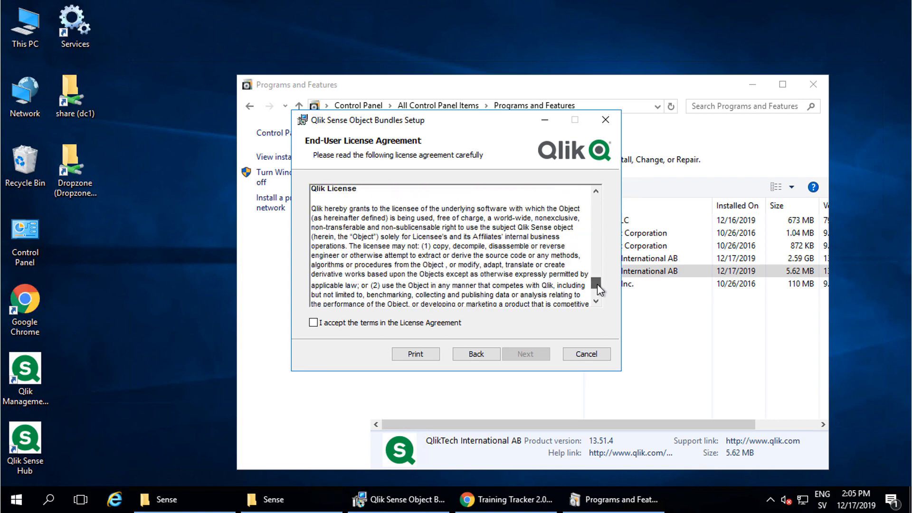
pyautogui.click(313, 323)
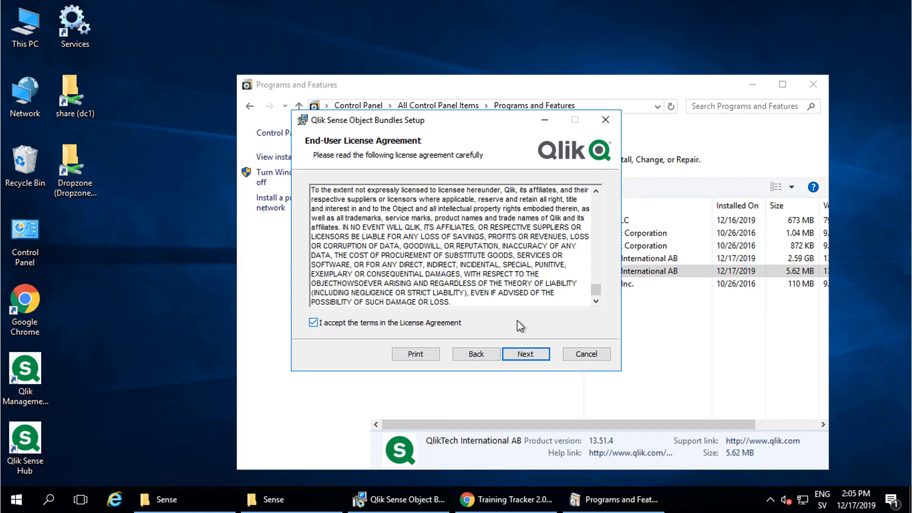
pyautogui.click(524, 354)
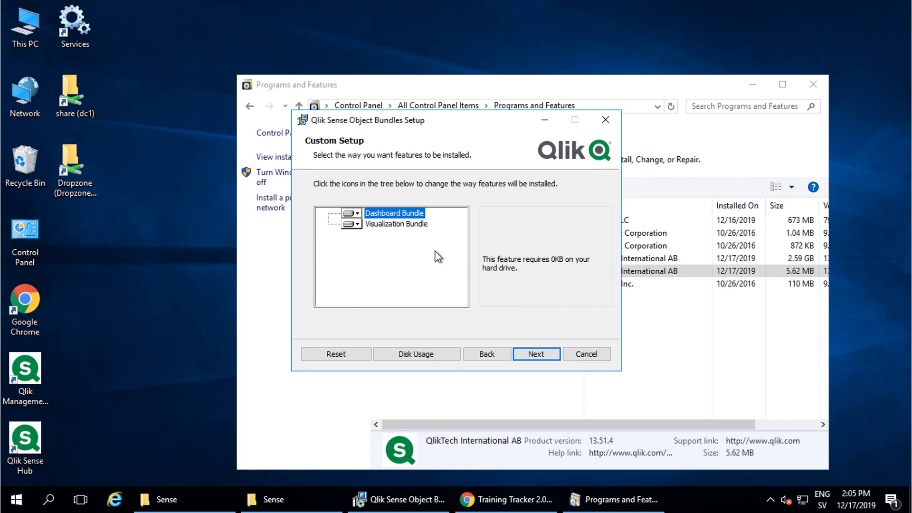
pyautogui.moveTo(360, 221)
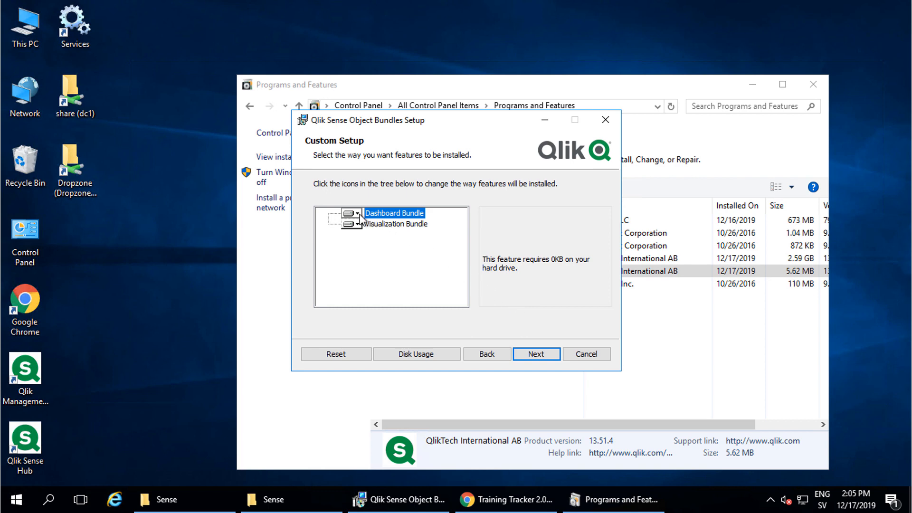
# - Set Dashboard and Visualization Bundles to install entirely on the local hard drive
pyautogui.click(352, 213)
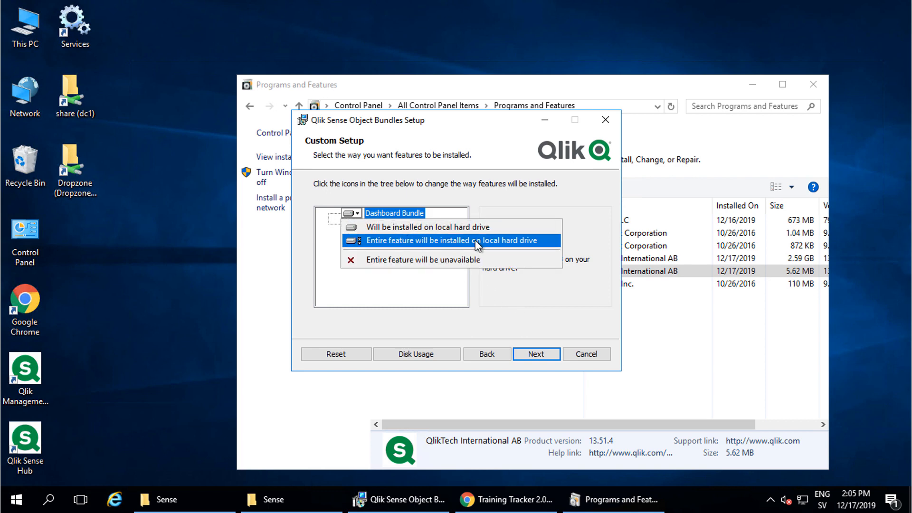
pyautogui.click(453, 241)
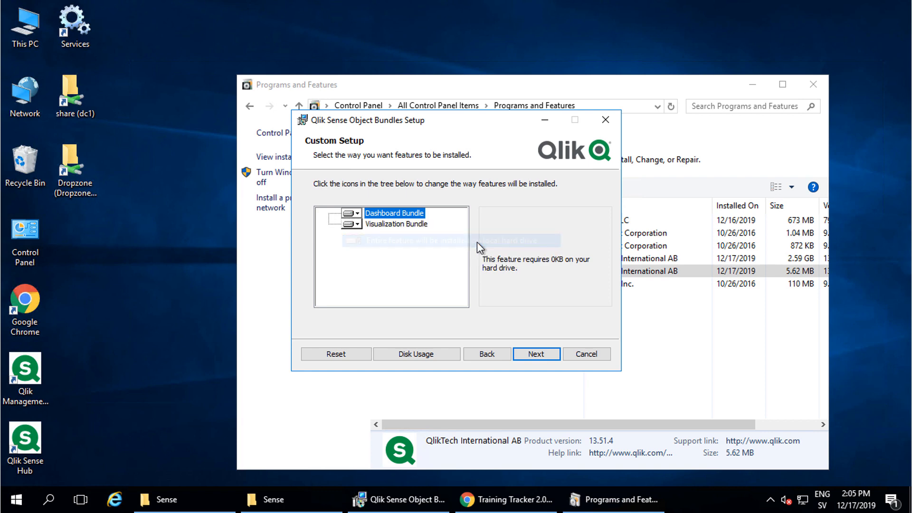
pyautogui.click(353, 223)
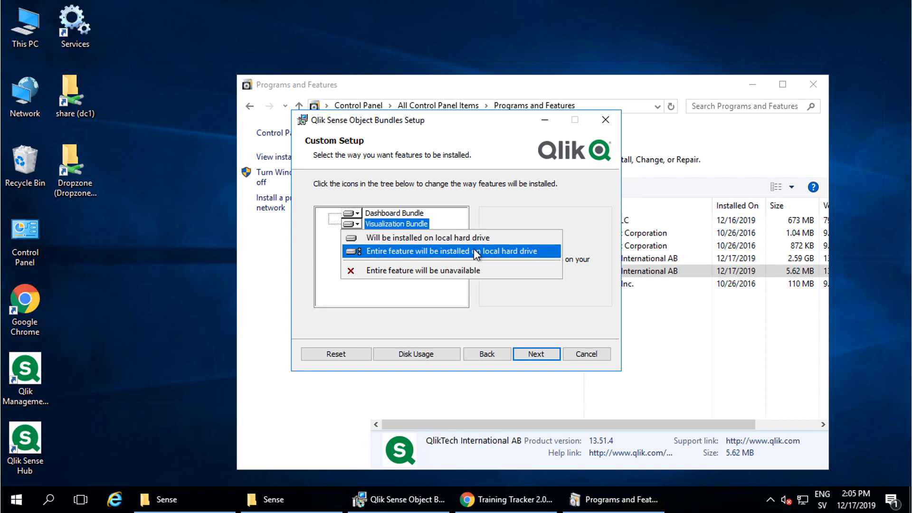
pyautogui.click(433, 251)
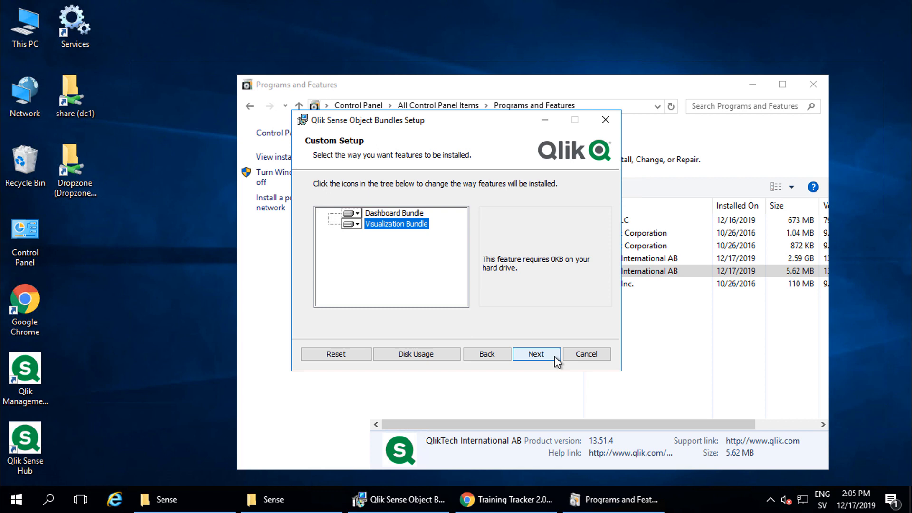
pyautogui.click(536, 353)
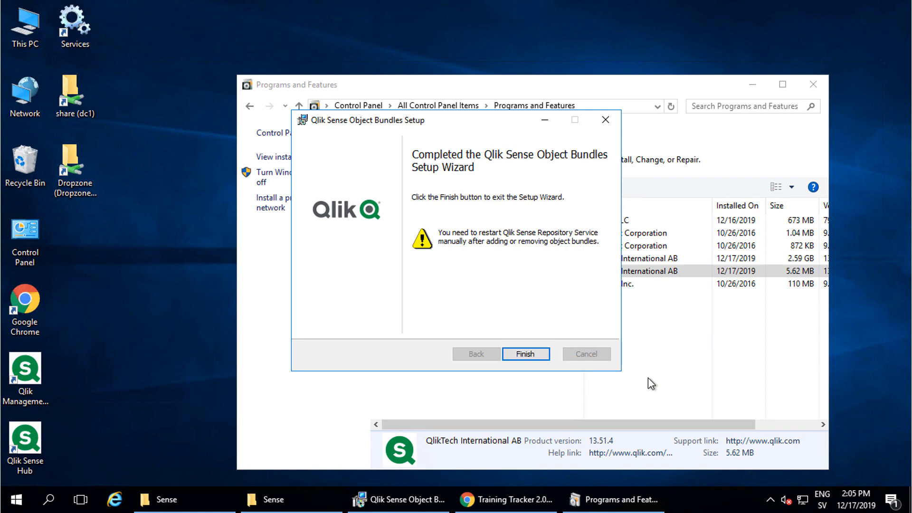
# - Finish the setup wizard and restart the Qlik Sense Repository Service
pyautogui.click(524, 353)
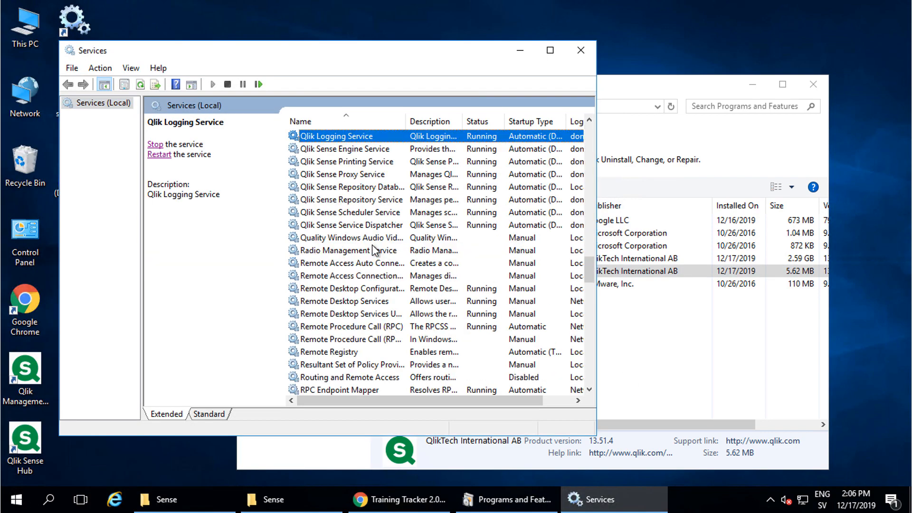
pyautogui.click(349, 200)
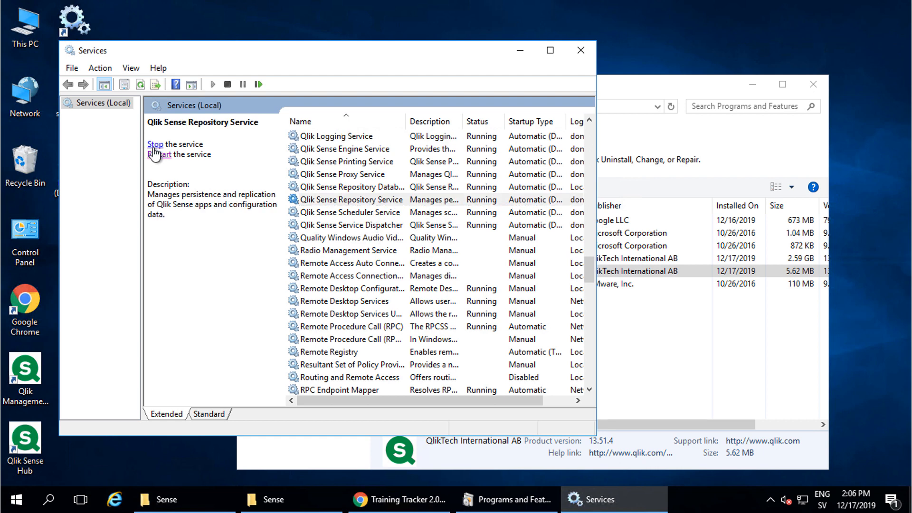
pyautogui.click(155, 144)
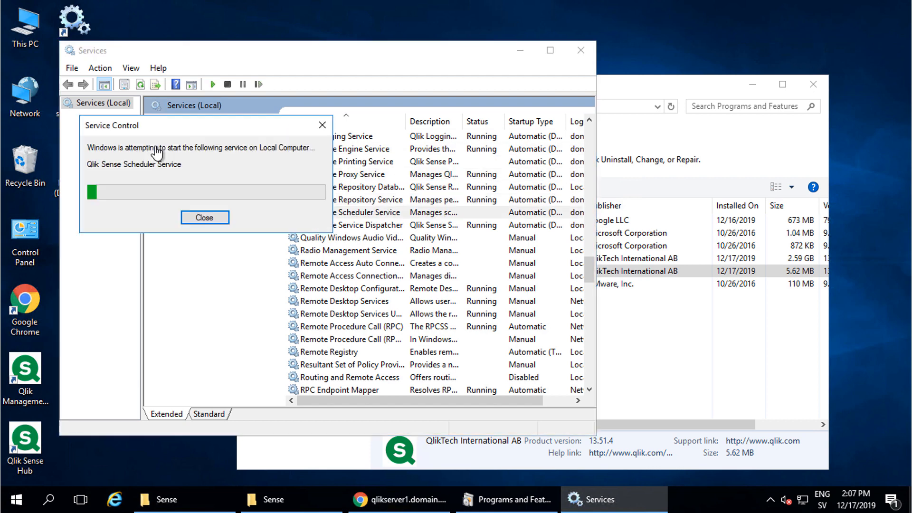
# - Open Extensions in the Qlik Management Console to confirm 29 extensions are listed
pyautogui.click(204, 218)
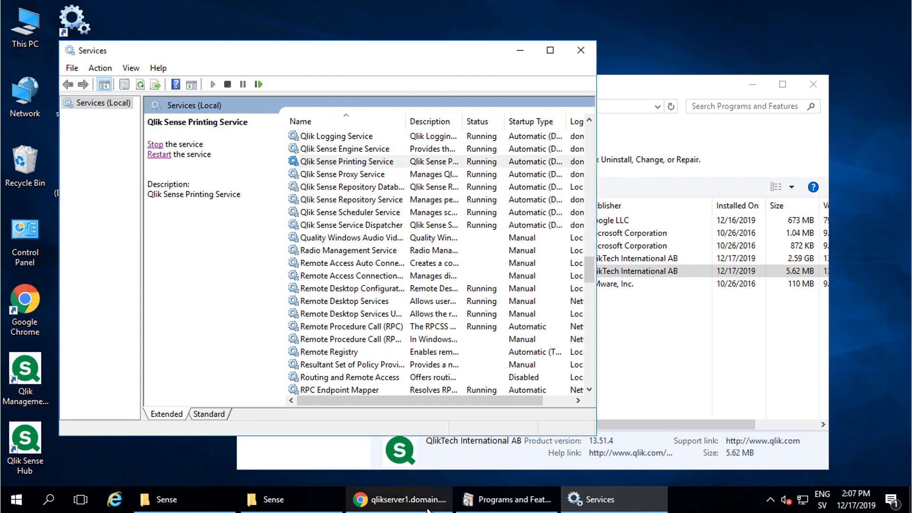
pyautogui.click(399, 499)
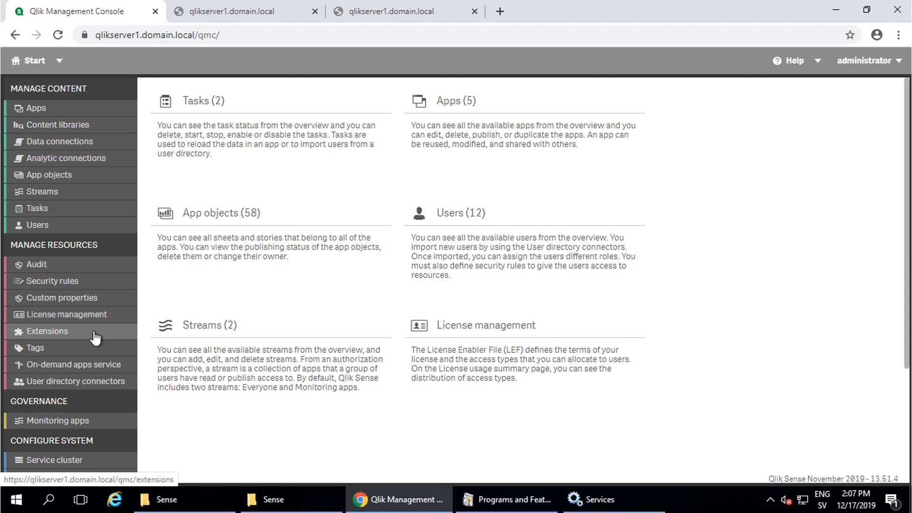
pyautogui.click(46, 331)
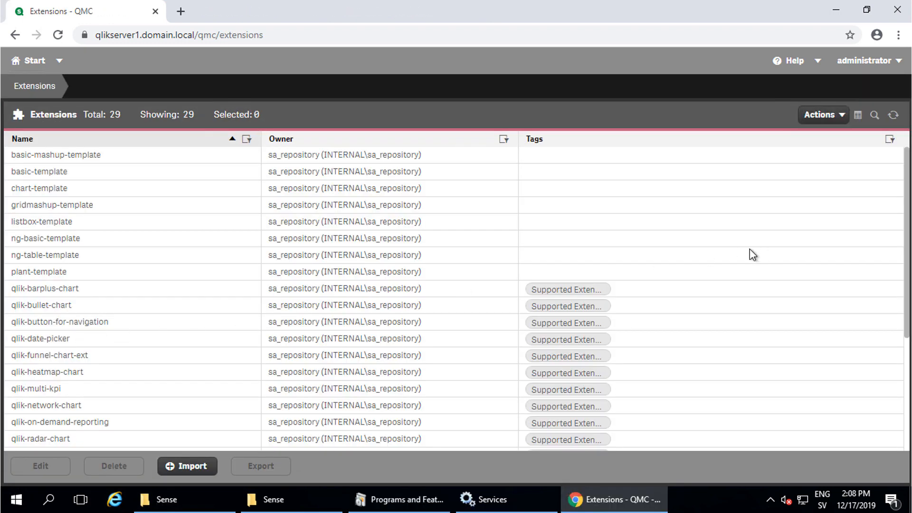
pyautogui.scroll(-3)
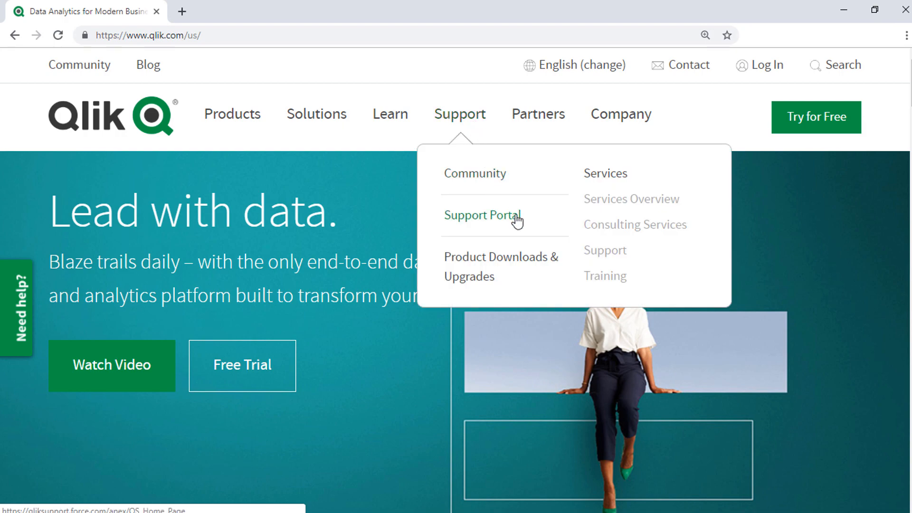
# - Open the Qlik Support Portal and search for 'Windows Event Logs'
pyautogui.click(480, 215)
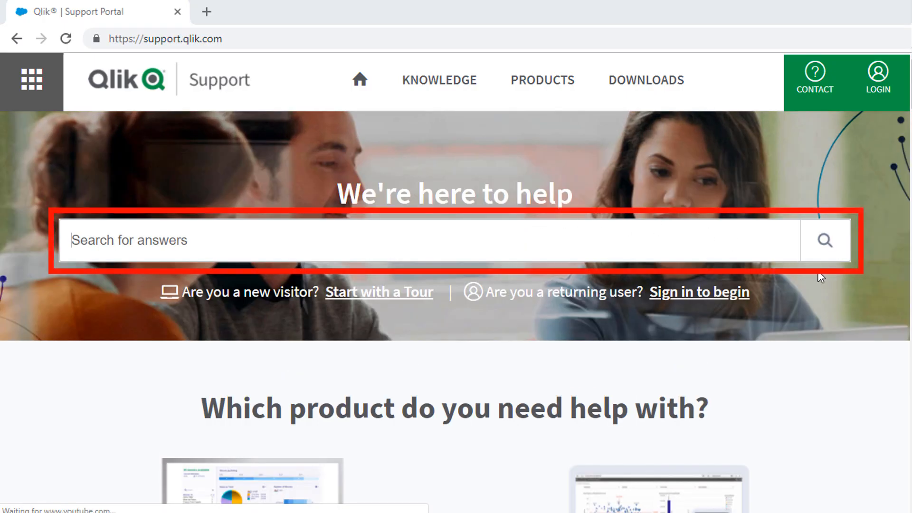
pyautogui.write('Windows Event Logs')
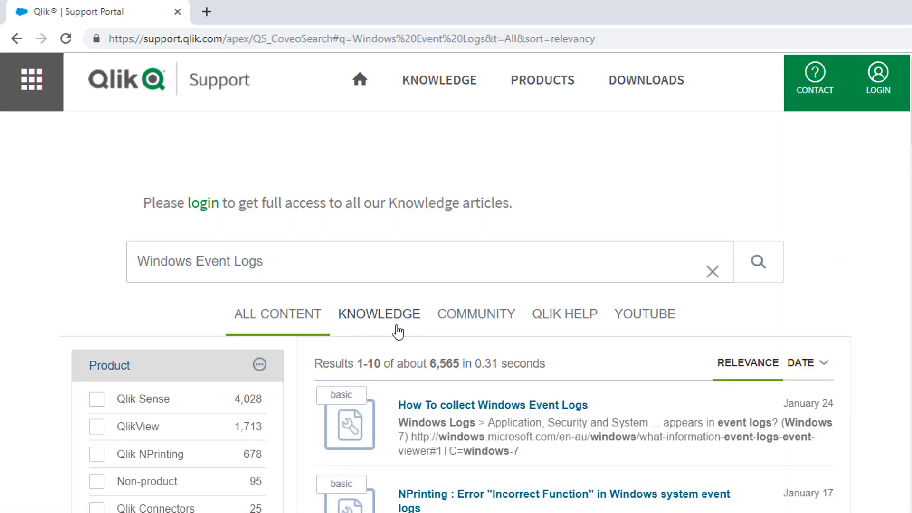
pyautogui.moveTo(566, 328)
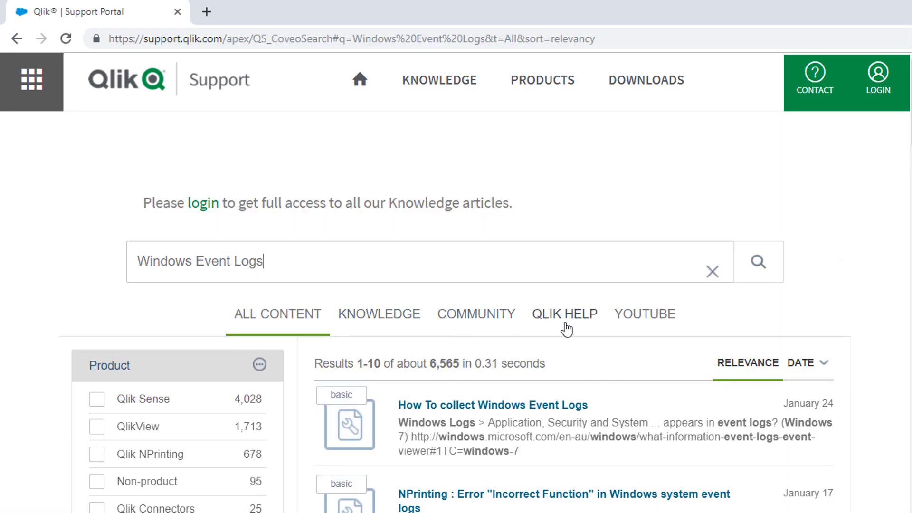
pyautogui.moveTo(655, 327)
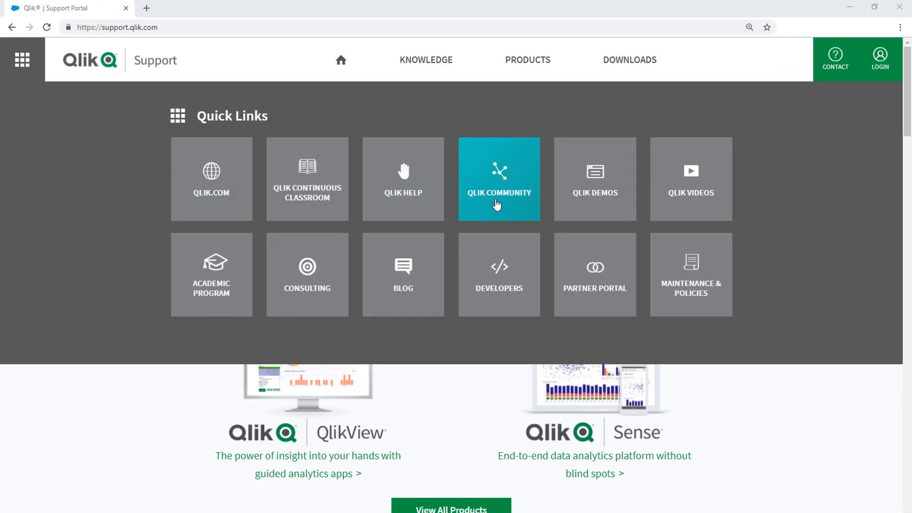
# - Go to Qlik Community, expand Qlik Product Forums, and open the Blogs page
pyautogui.click(498, 179)
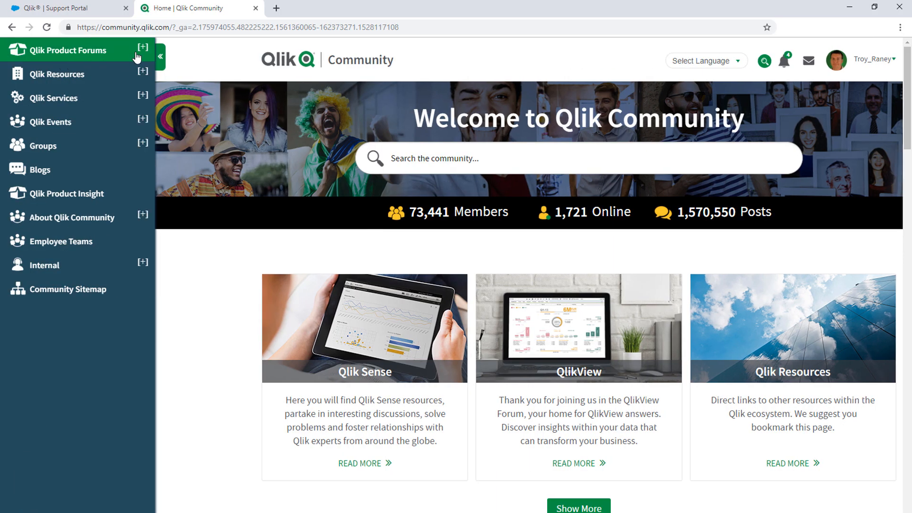
pyautogui.click(142, 48)
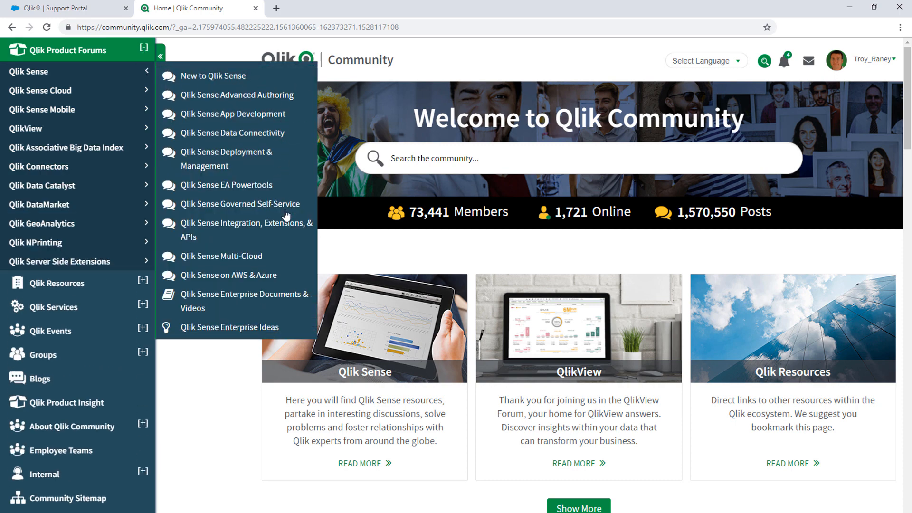
pyautogui.click(39, 379)
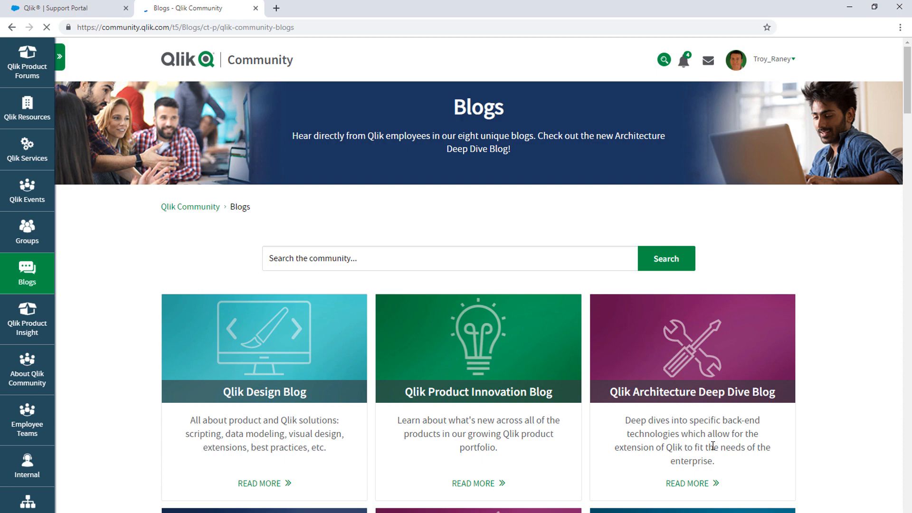